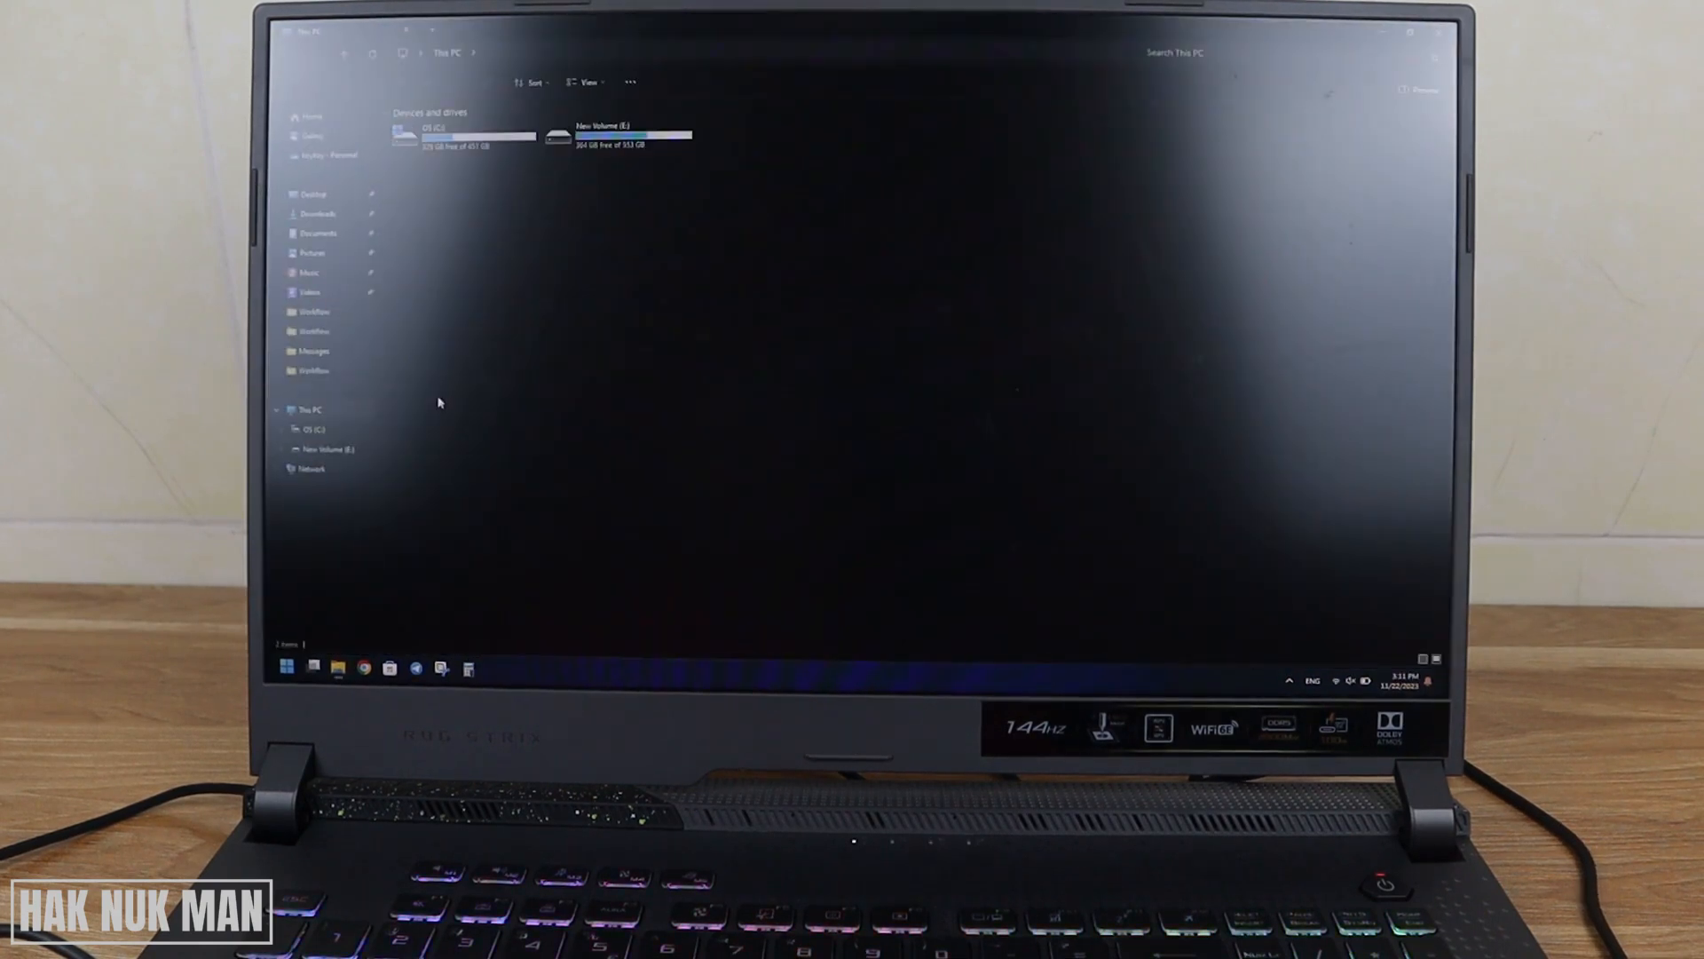
- Connect the GoPro by USB until HERO12 Black shows under This PC
right_click(440, 402)
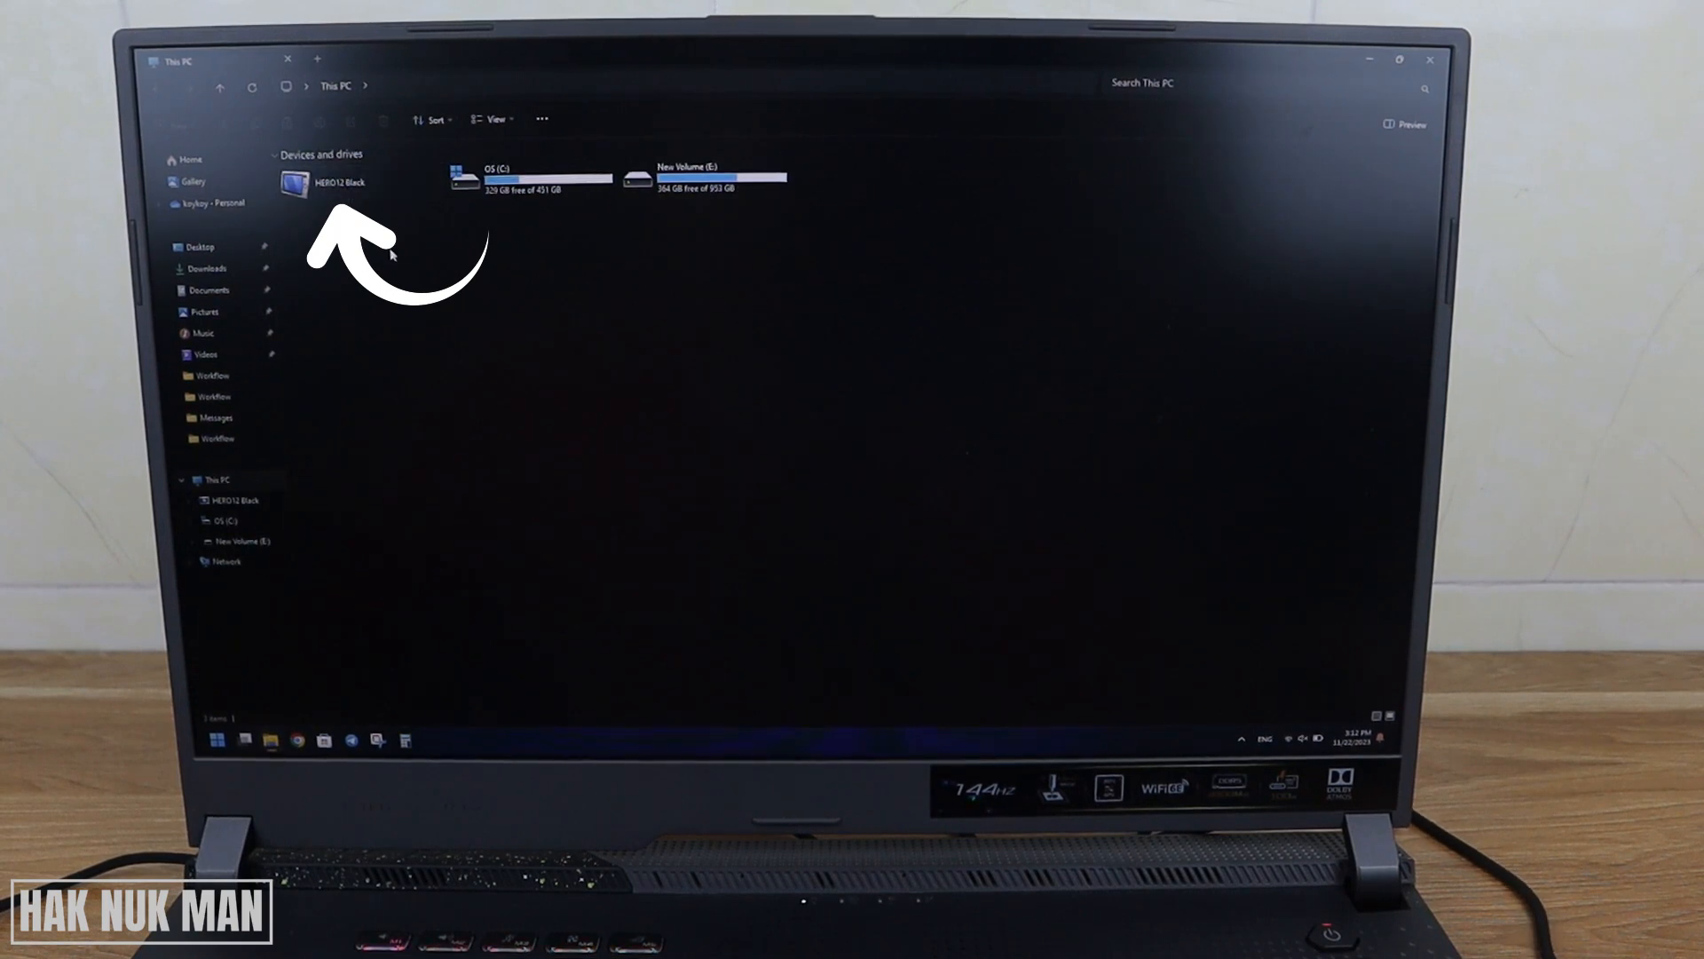
- Open HERO12 Black and its GoPro MTP Client Disk Volume
right_click(326, 181)
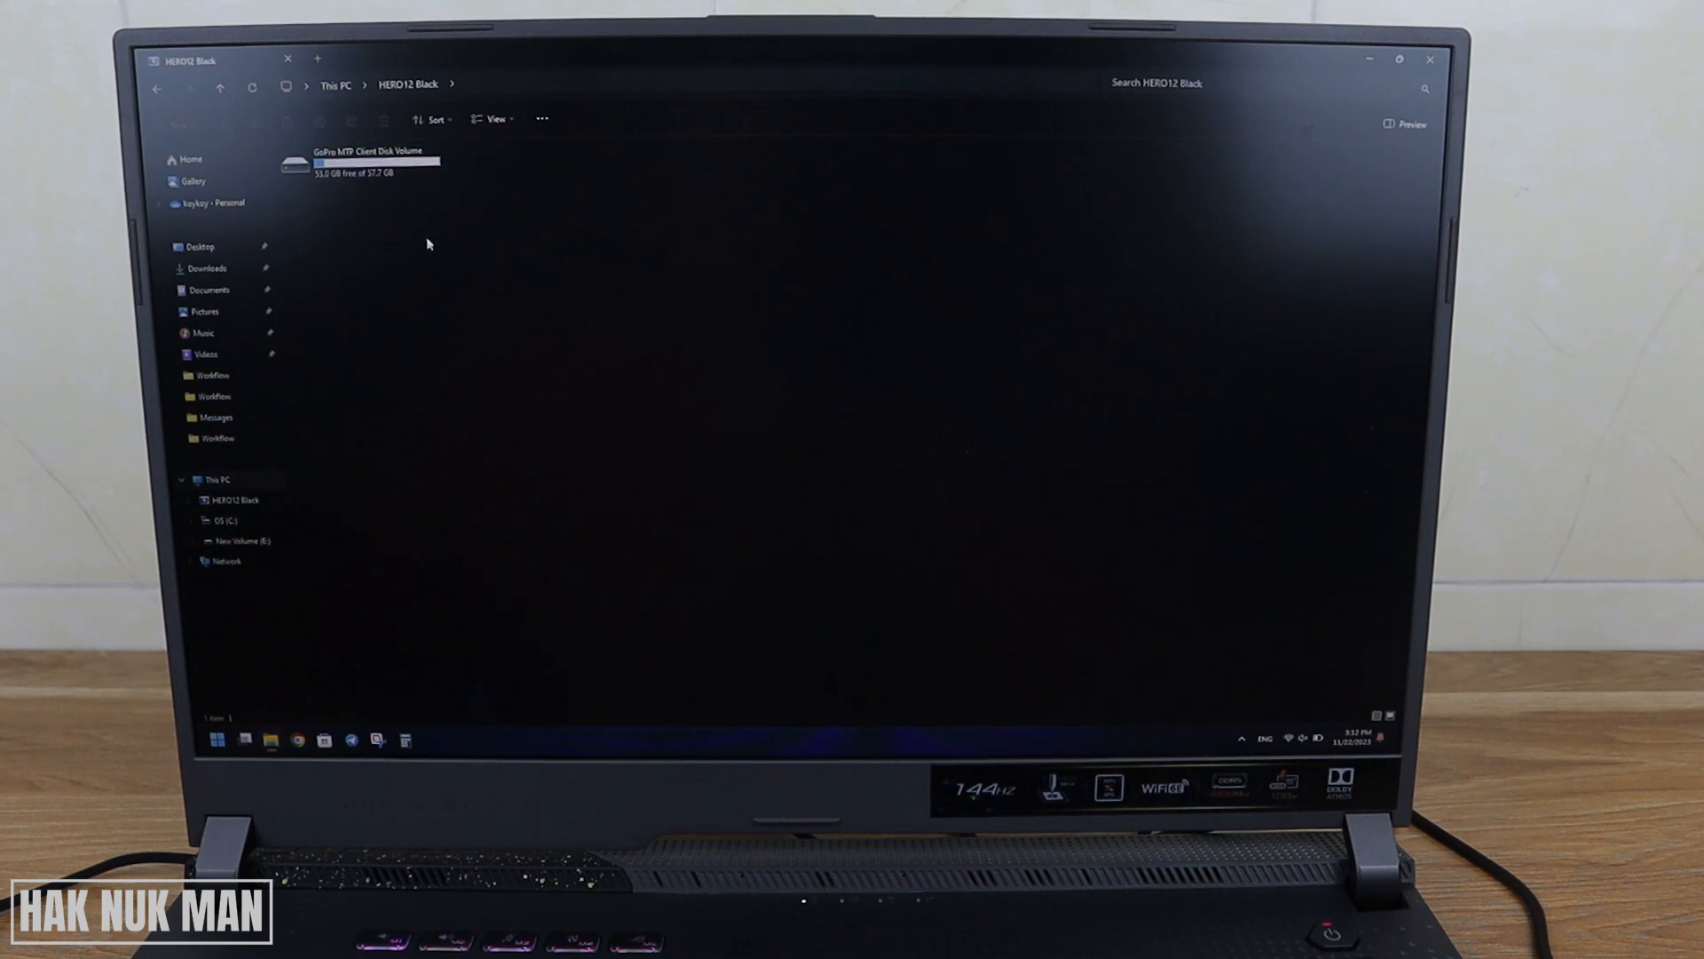
mouse_move(442, 287)
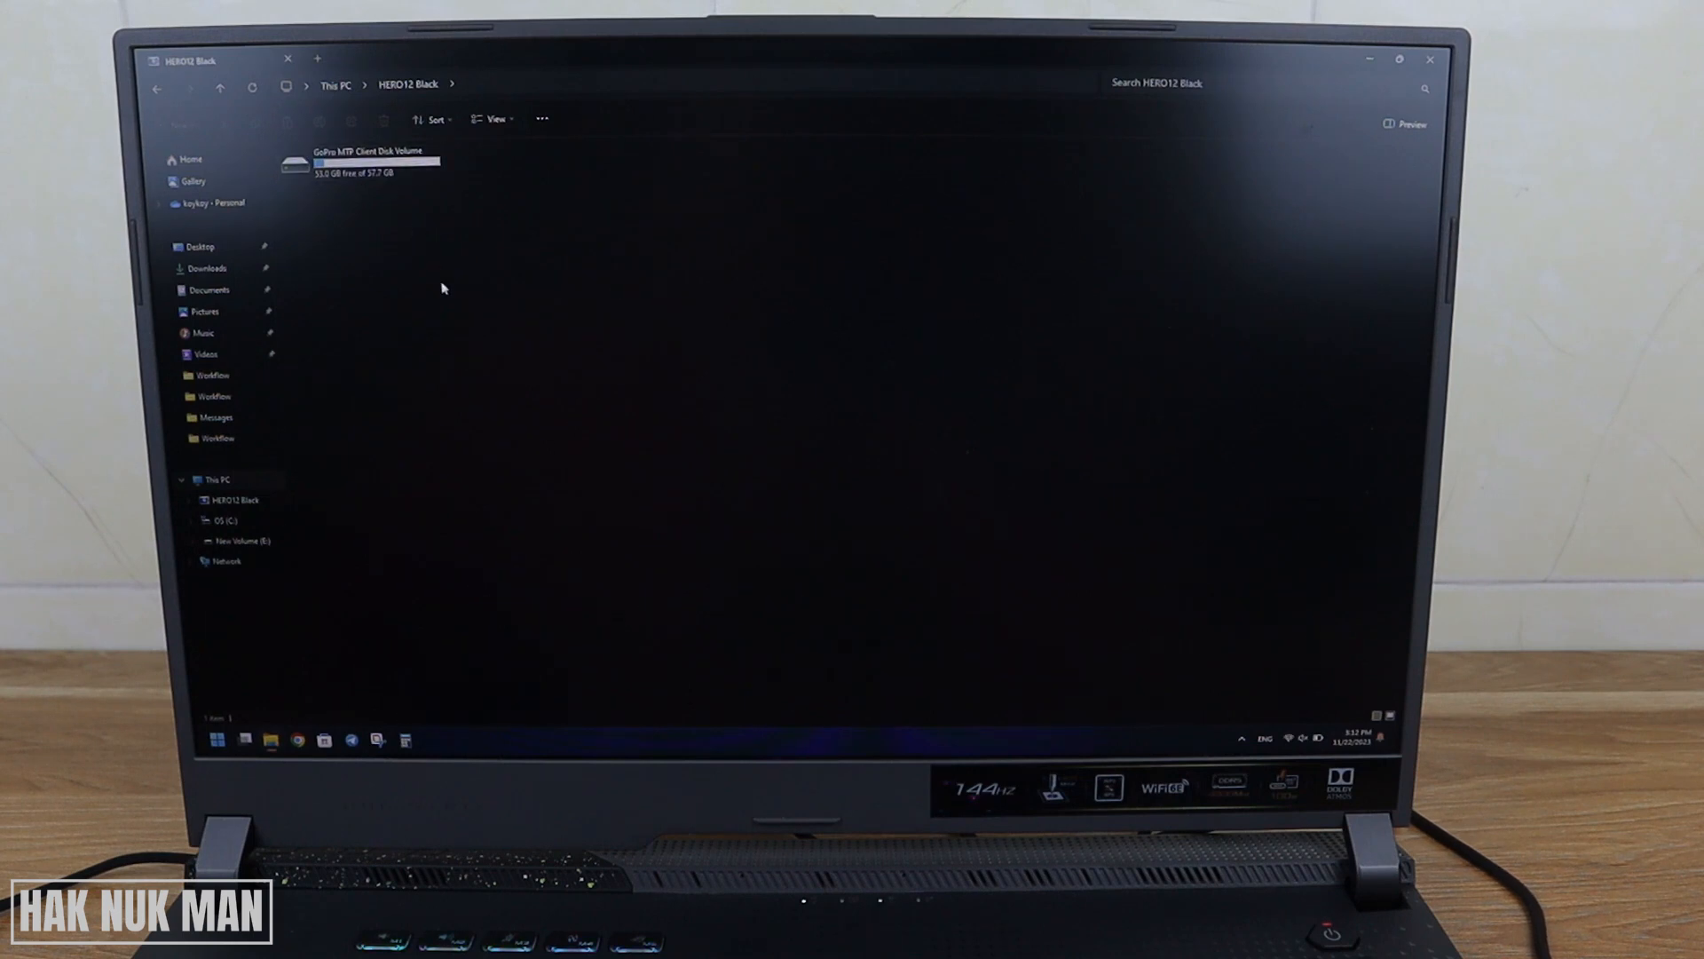
left_click(359, 161)
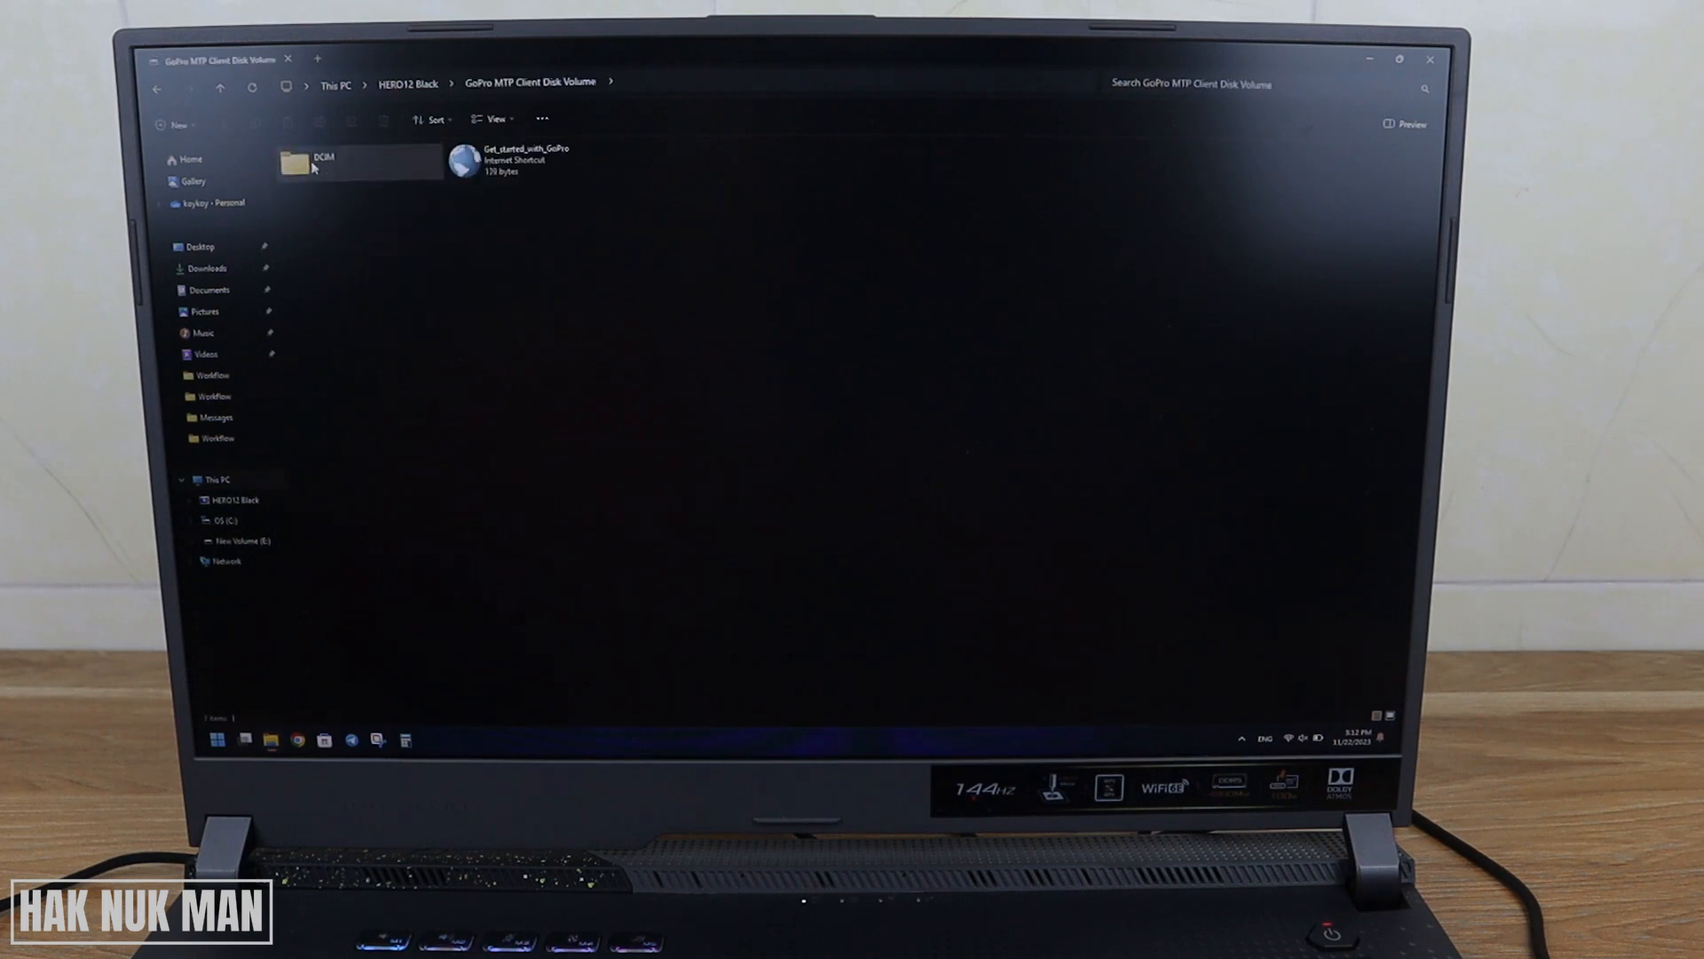
- Open DCIM and then the 100GOPRO folder to list the photos and videos
double_click(321, 160)
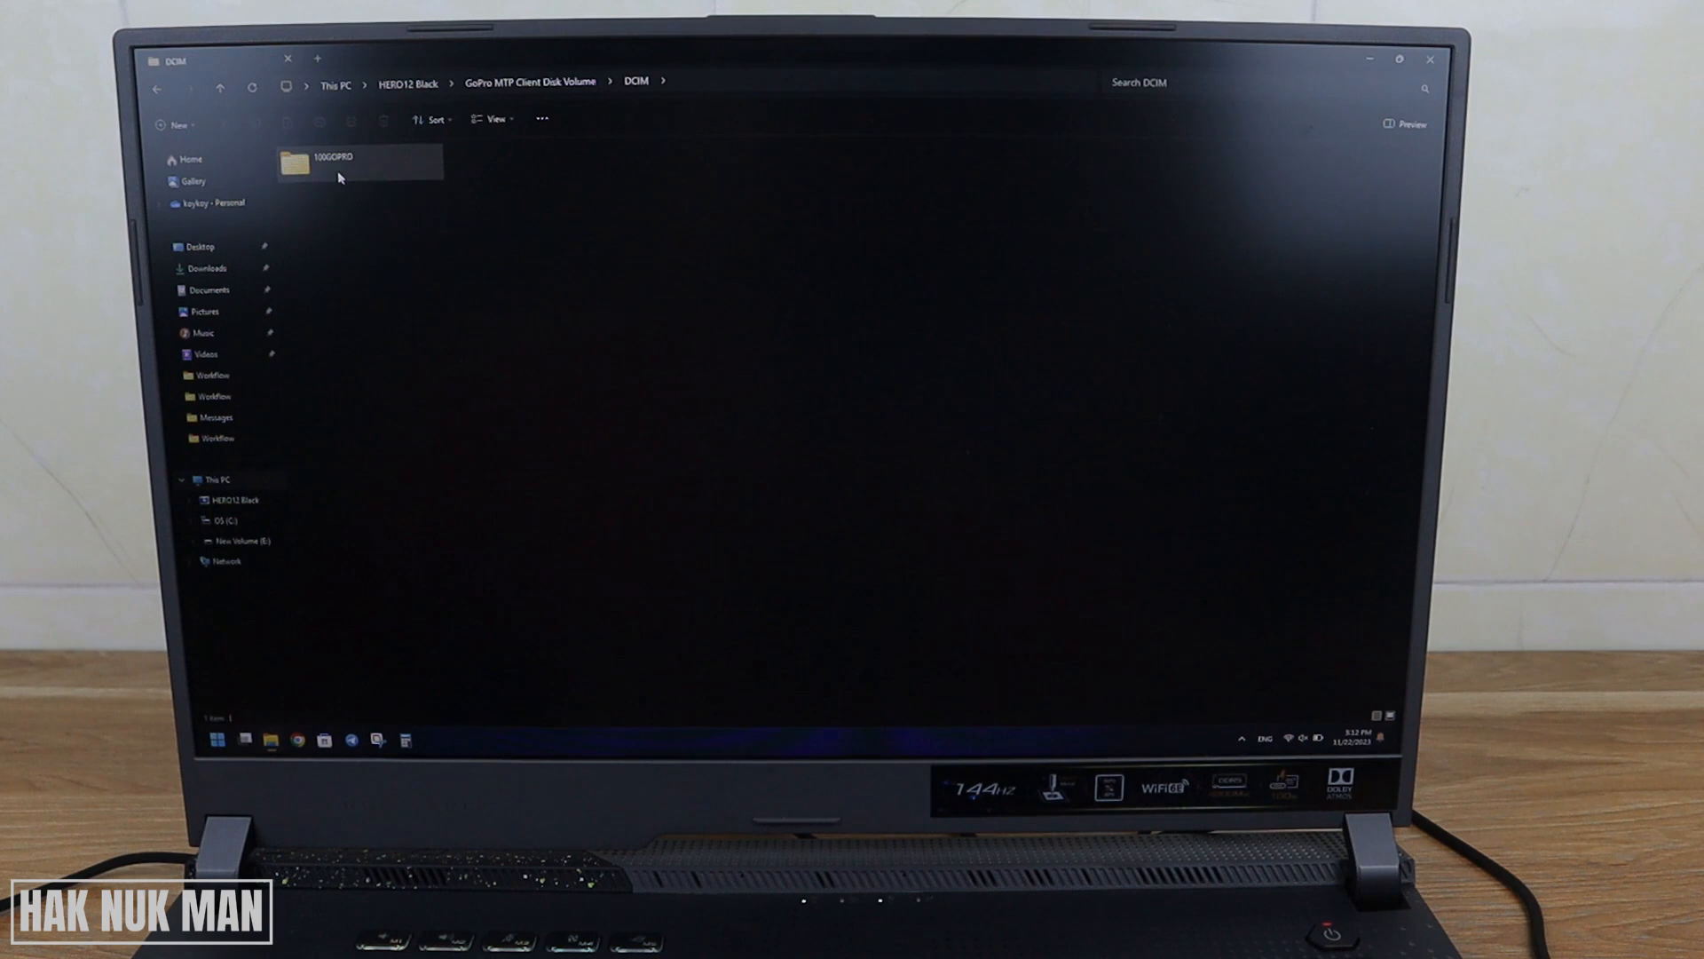
double_click(329, 160)
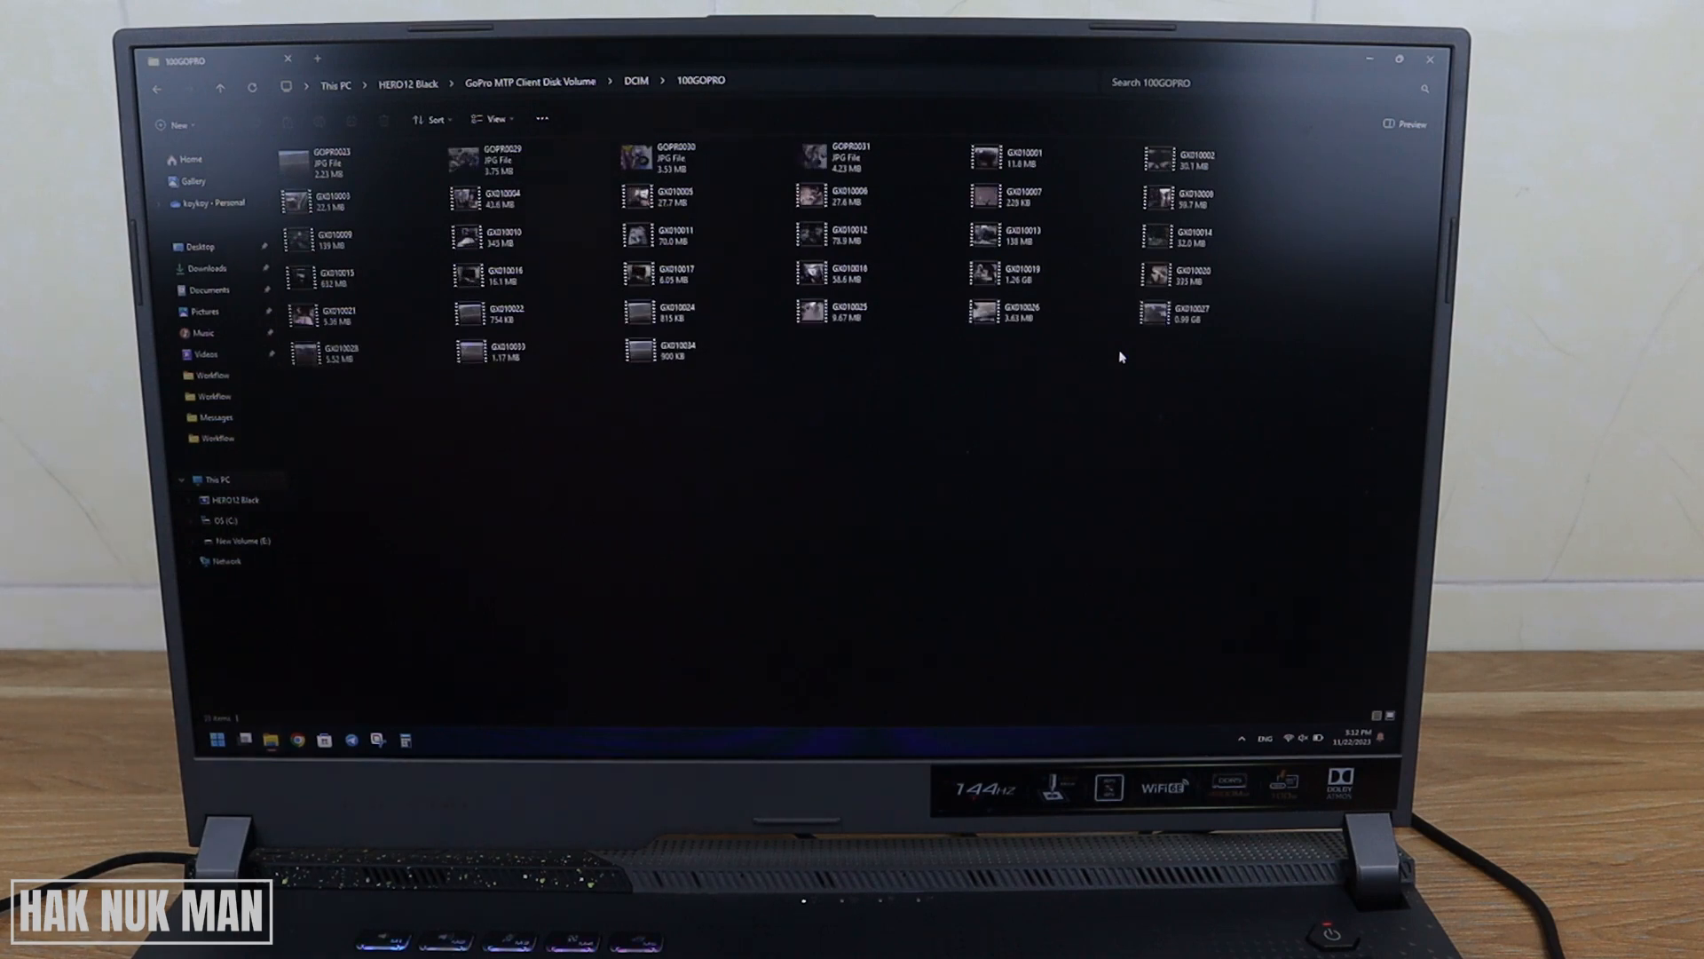
mouse_move(1046, 345)
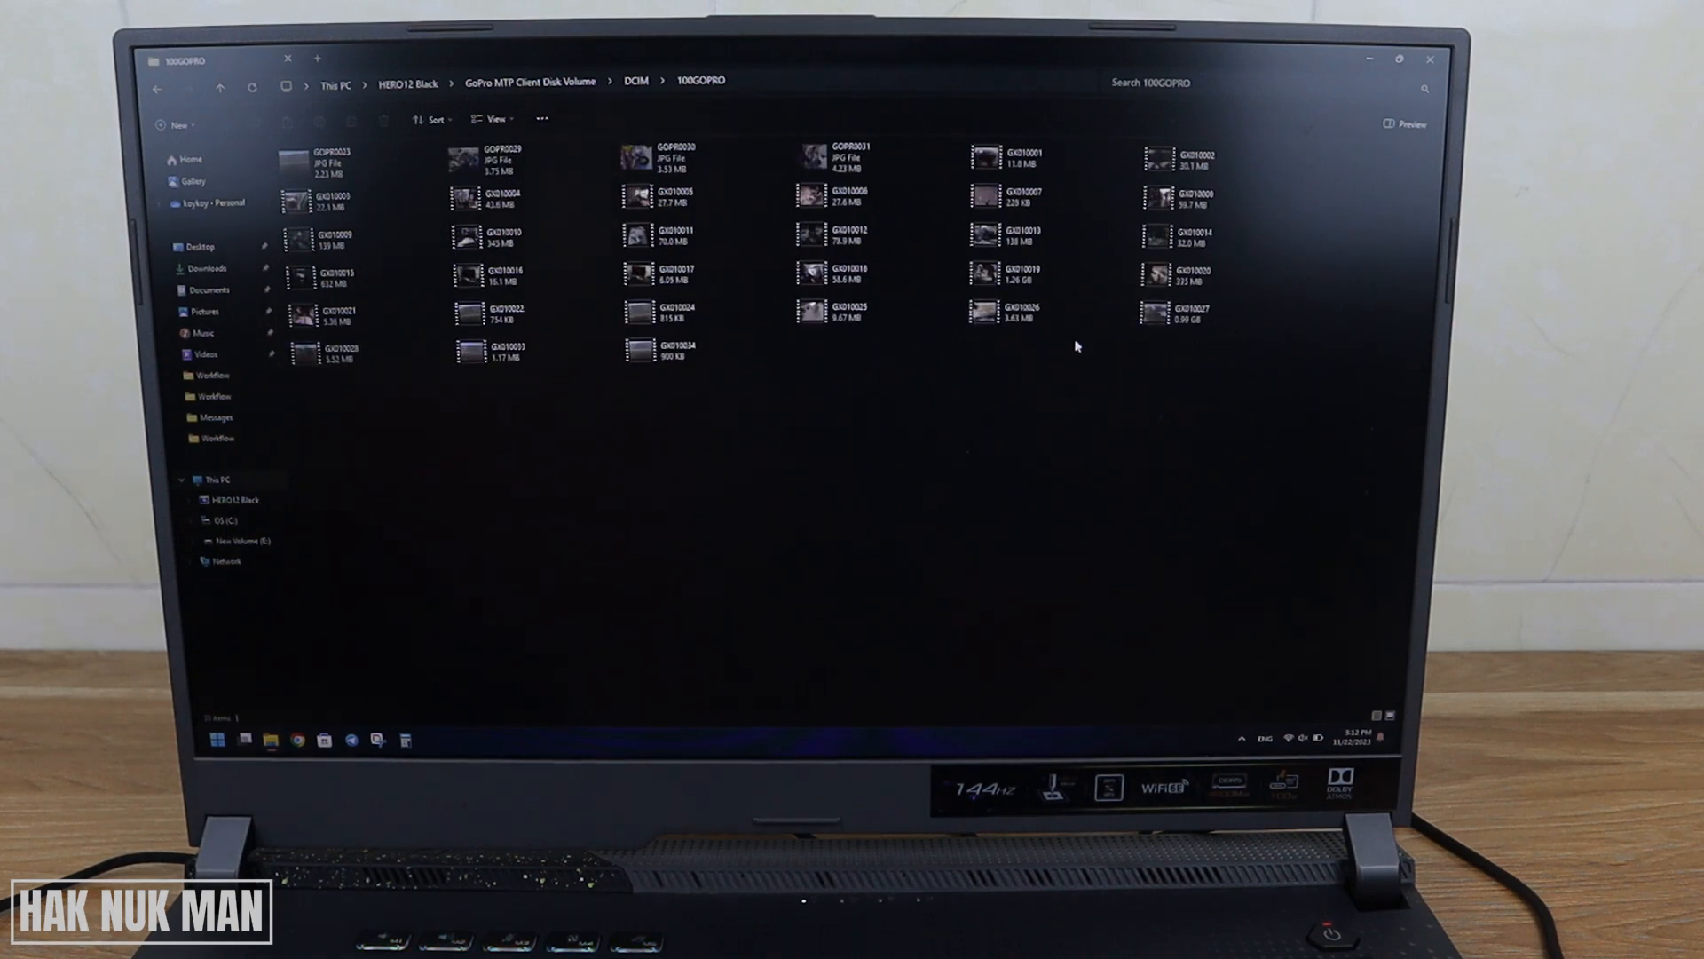
mouse_move(346, 484)
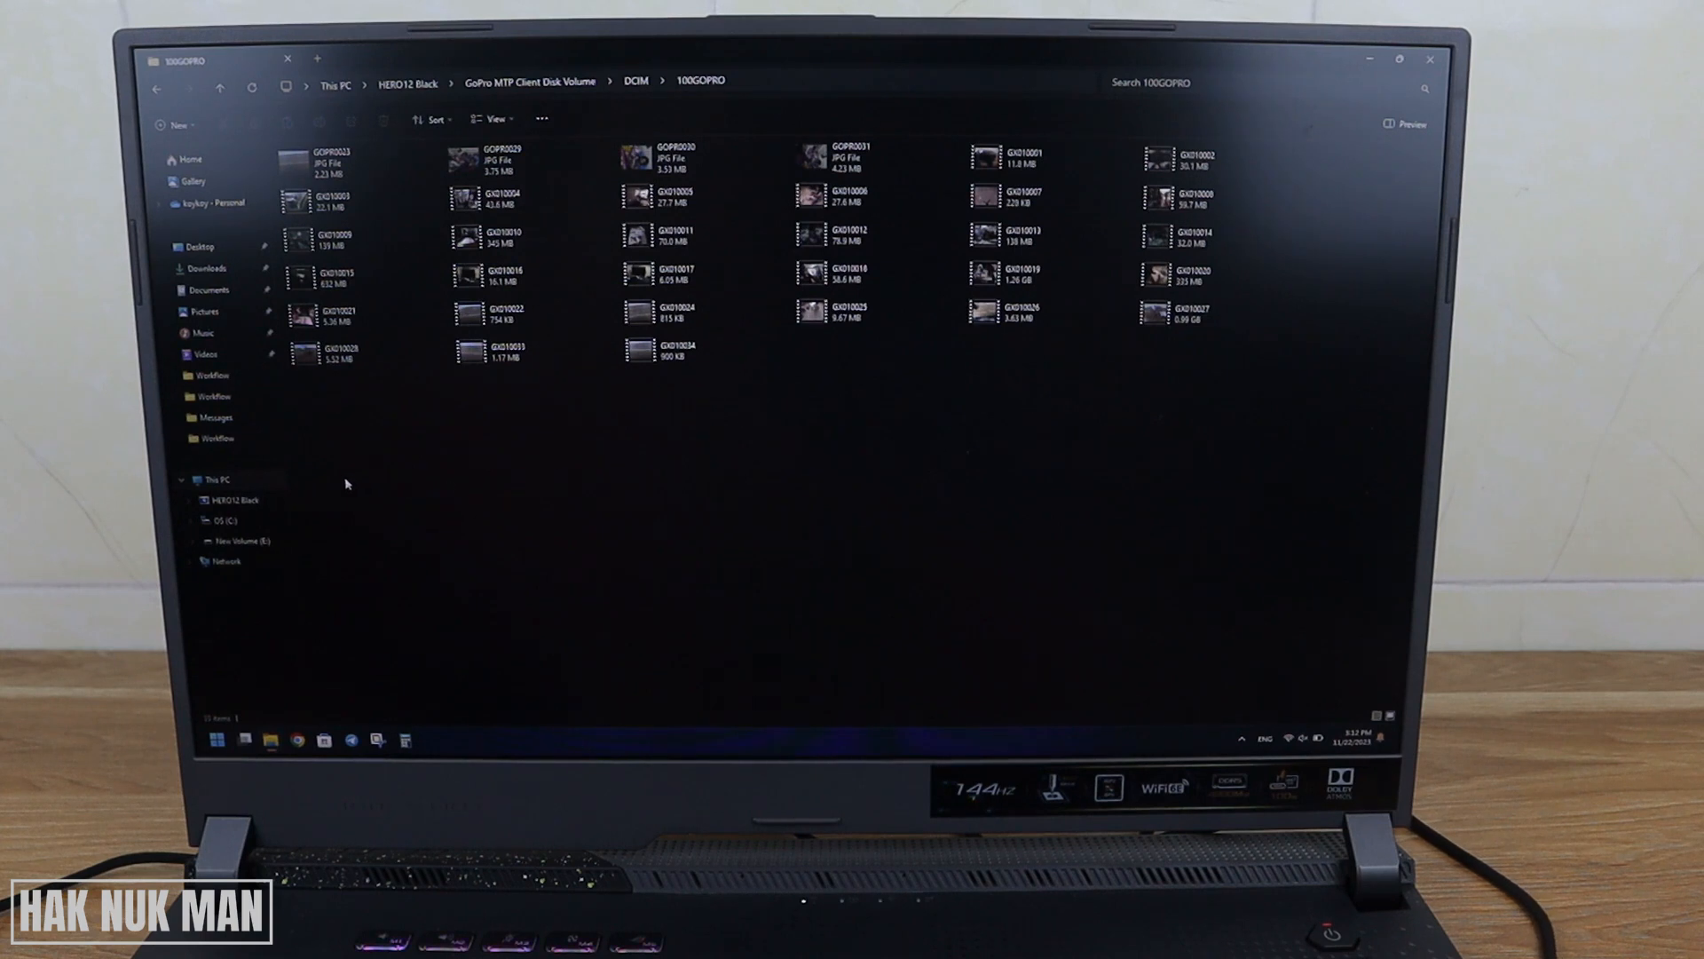